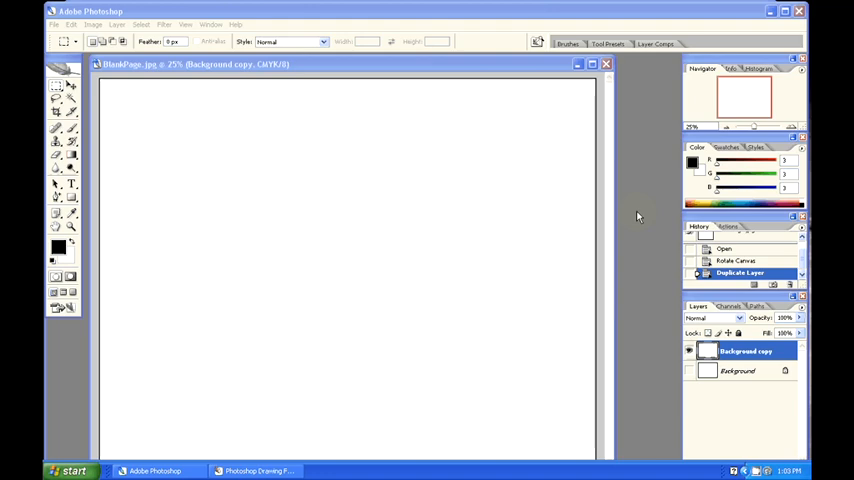
Go to Bridge and browse to the Photoshop Drawing Folder thumbnails
{"action": "left_click", "coordinate": [54, 24]}
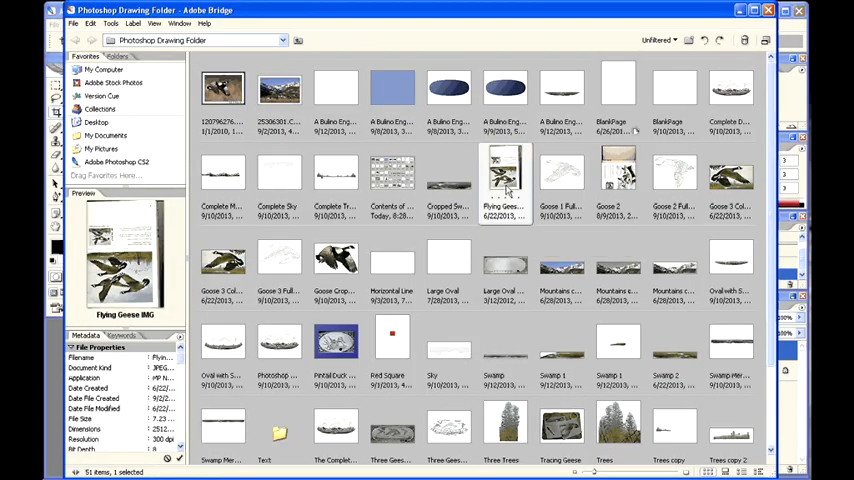
Open Flying Geese BIG from Bridge and rotate the canvas 90° upright
{"action": "double_click", "coordinate": [504, 176]}
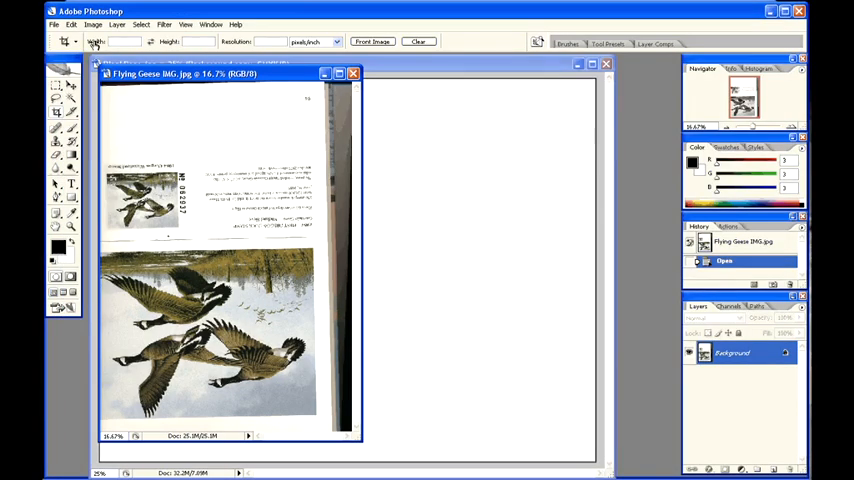
{"action": "left_click", "coordinate": [92, 24]}
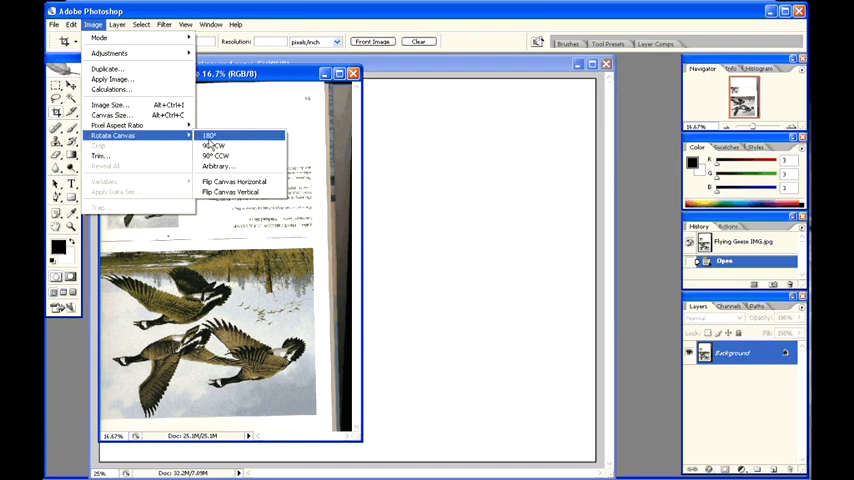
{"action": "left_click", "coordinate": [208, 136]}
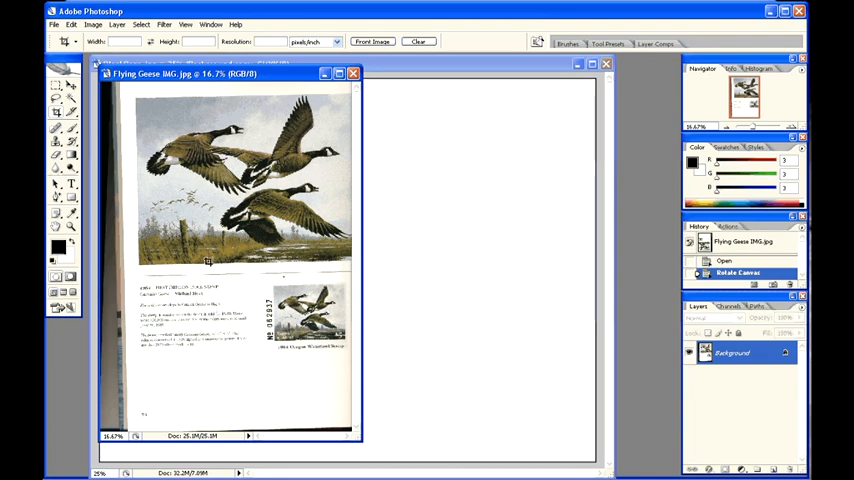
Fine-tune the scan's angle with Rotate Canvas > Arbitrary and confirm
{"action": "left_click", "coordinate": [92, 24]}
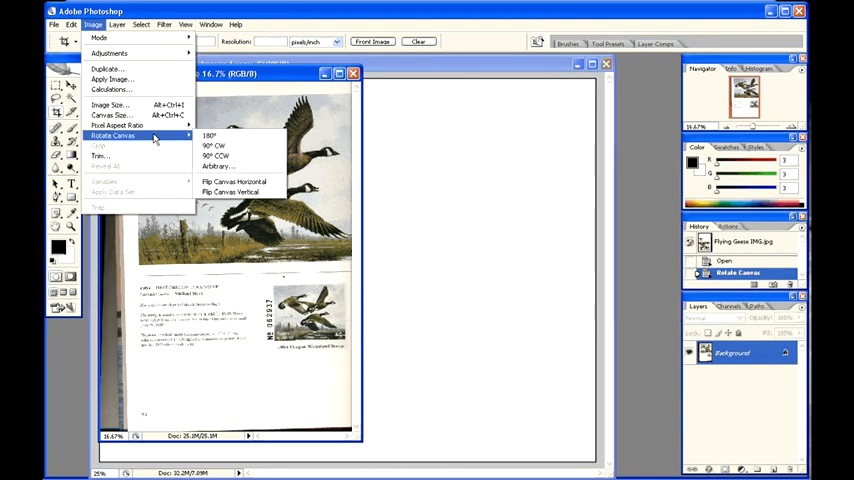
{"action": "left_click", "coordinate": [216, 166]}
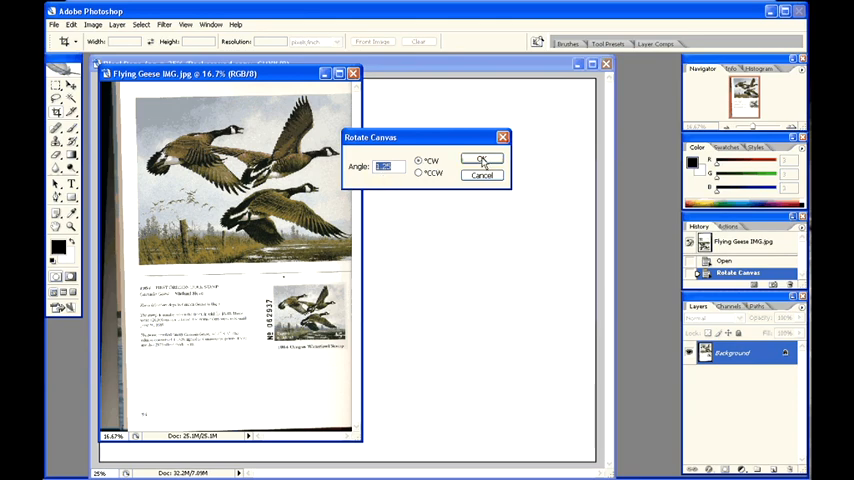
{"action": "left_click", "coordinate": [482, 160]}
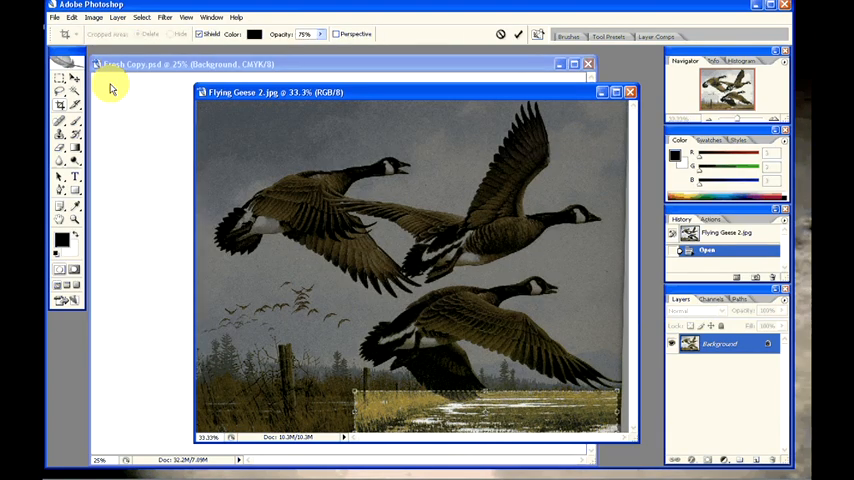
Crop Flying Geese 2 down to the selected marsh strip via Image > Crop
{"action": "left_click", "coordinate": [92, 16]}
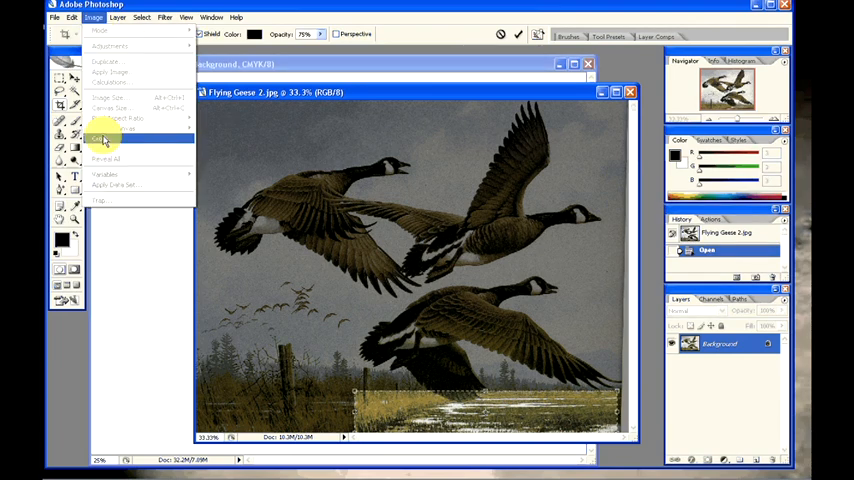
{"action": "left_click", "coordinate": [100, 140]}
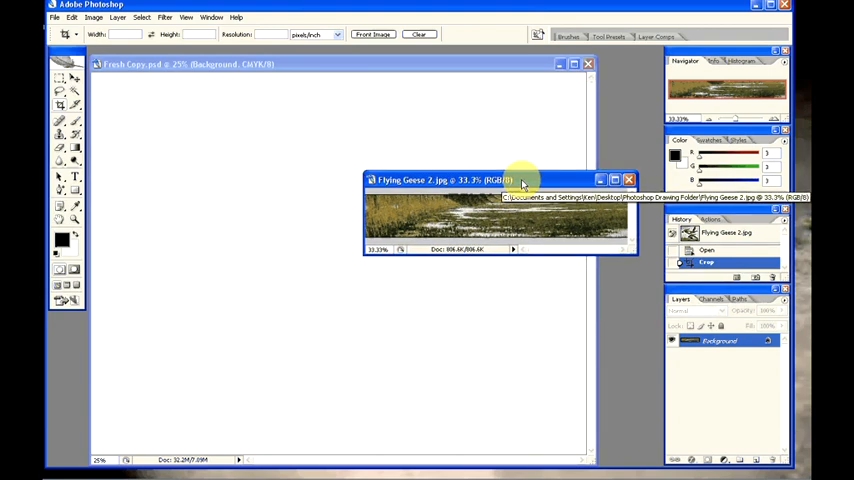
{"action": "mouse_move", "coordinate": [630, 392]}
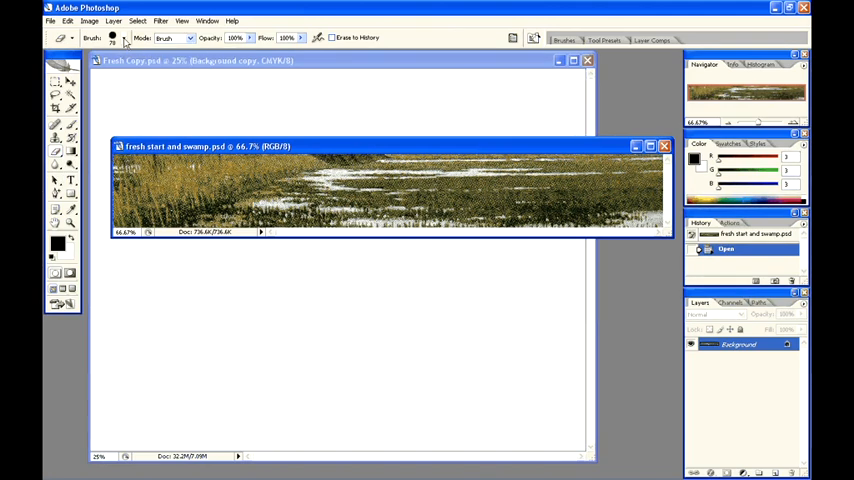
Erase the sky above the marsh grasses to white with the Eraser tool
{"action": "left_click", "coordinate": [124, 38]}
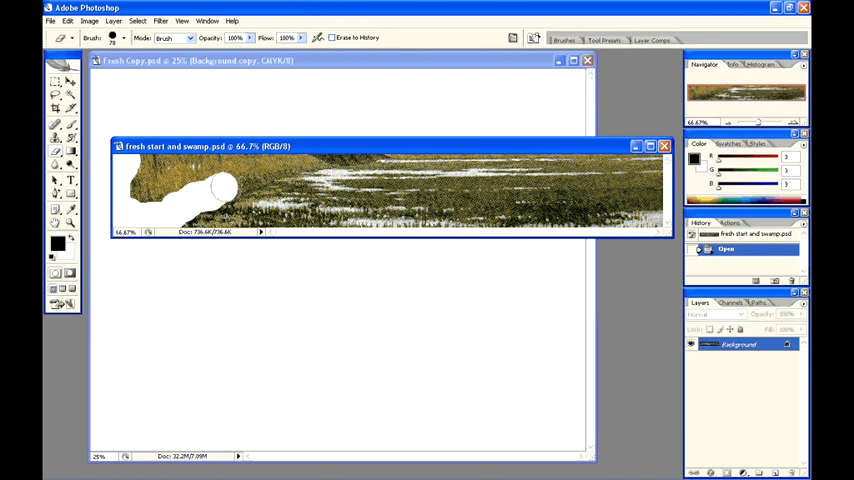
{"action": "left_click_drag", "start_coordinate": [220, 184], "coordinate": [270, 170]}
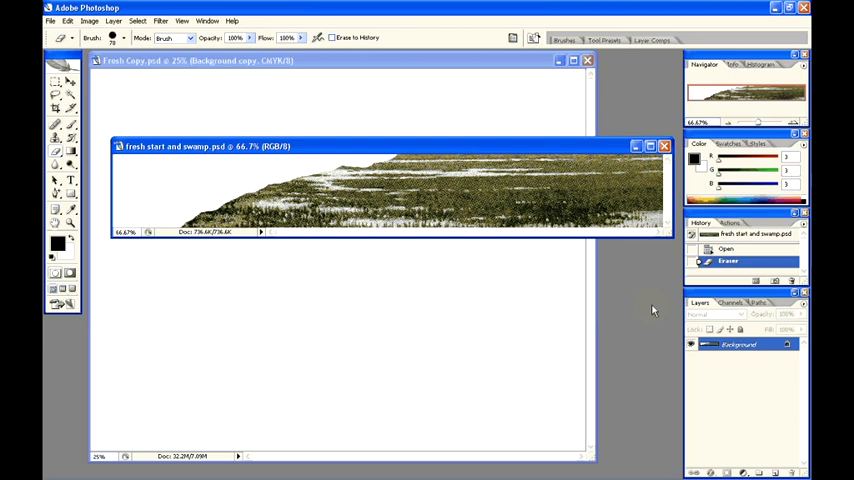
{"action": "left_click", "coordinate": [48, 20]}
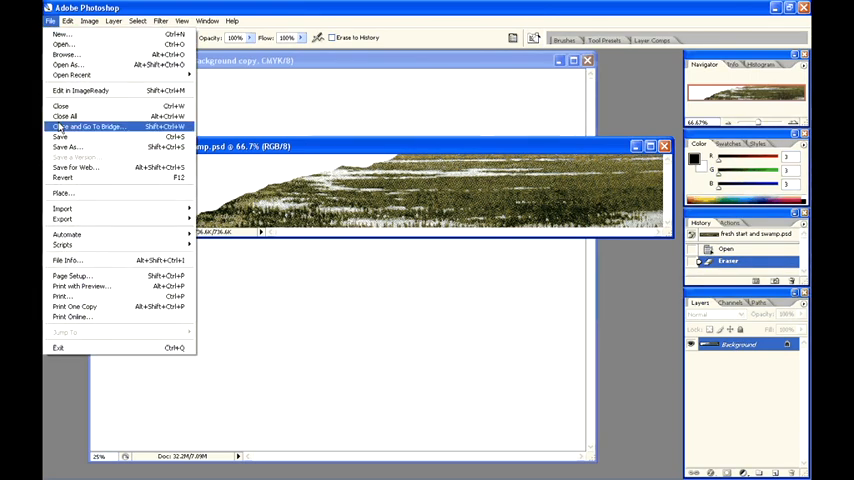
Save the strip as JPEG Swamp 1, replacing the existing file and accepting quality settings
{"action": "left_click", "coordinate": [66, 146]}
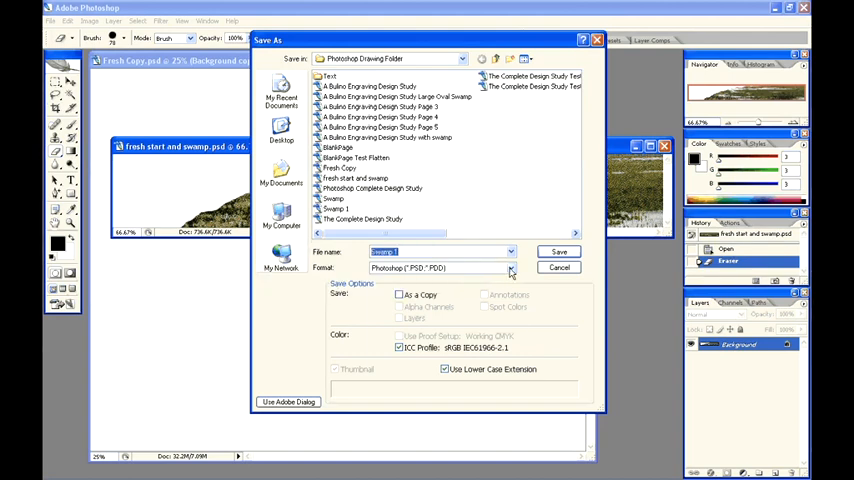
{"action": "left_click", "coordinate": [510, 268]}
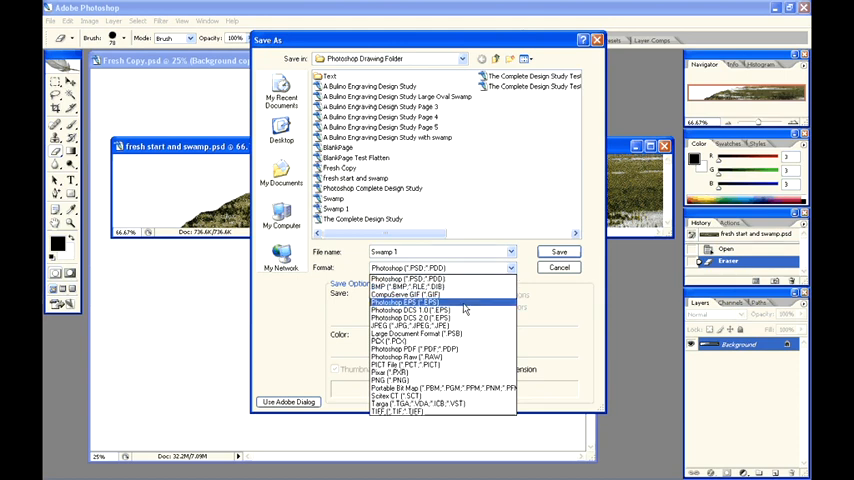
{"action": "left_click", "coordinate": [412, 300]}
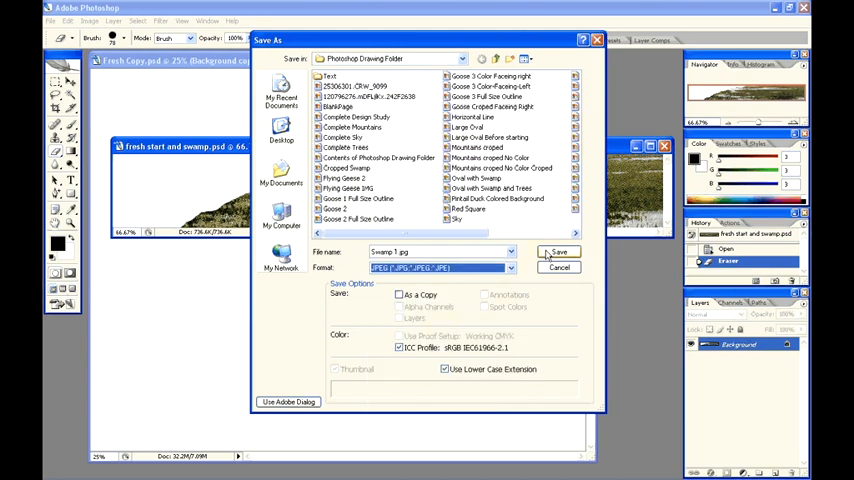
{"action": "left_click", "coordinate": [560, 252]}
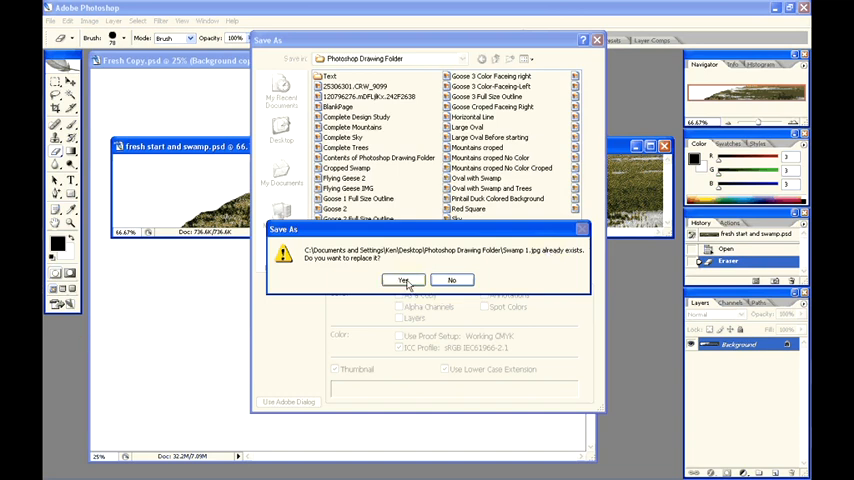
{"action": "left_click", "coordinate": [404, 280]}
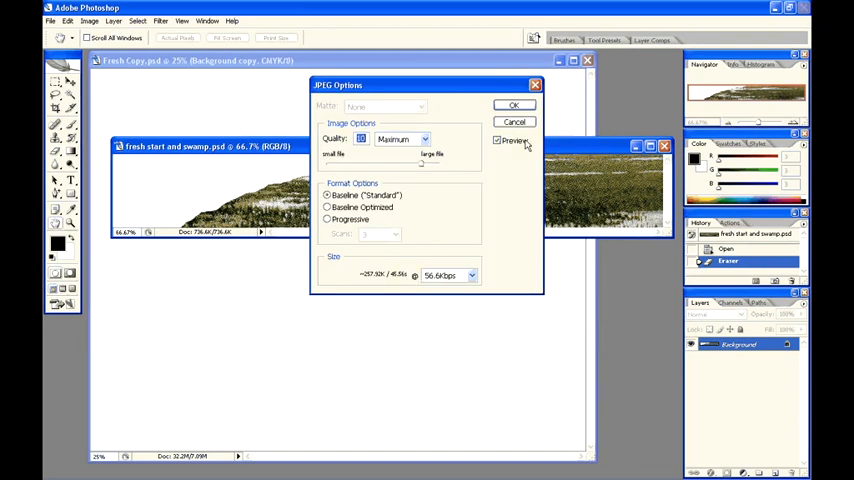
{"action": "left_click", "coordinate": [512, 104]}
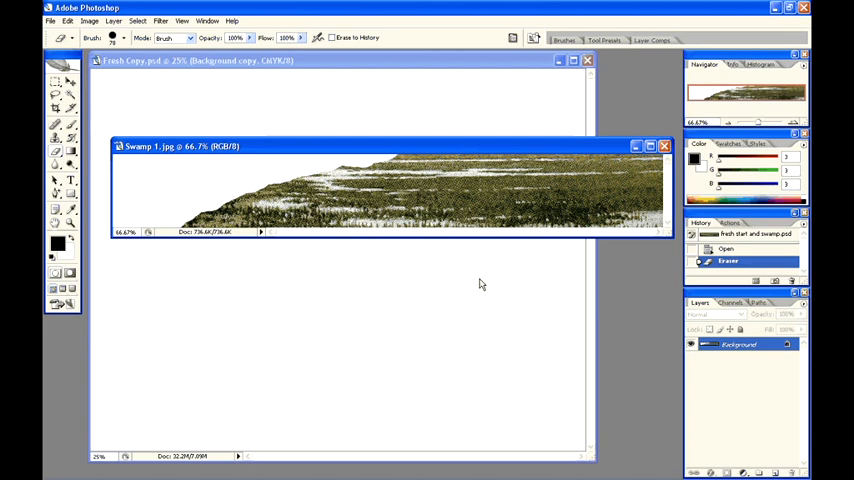
{"action": "mouse_move", "coordinate": [72, 98]}
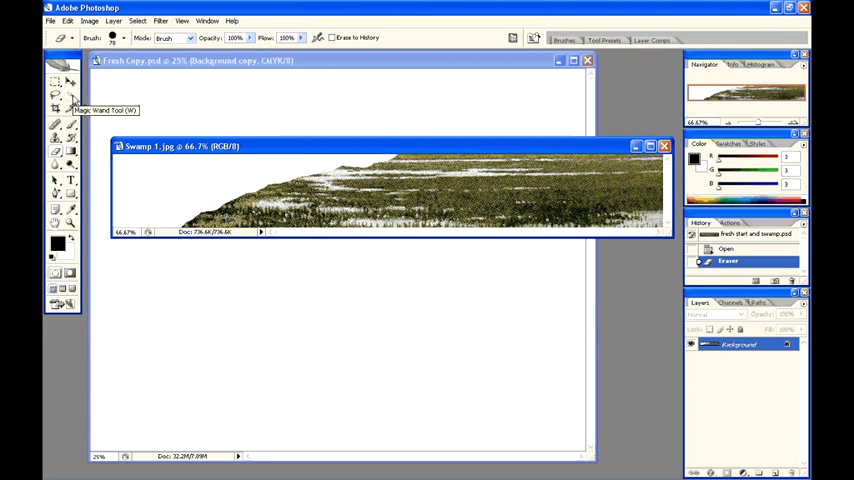
Magic Wand the white area and invert the selection onto the marsh grasses
{"action": "left_click", "coordinate": [58, 96]}
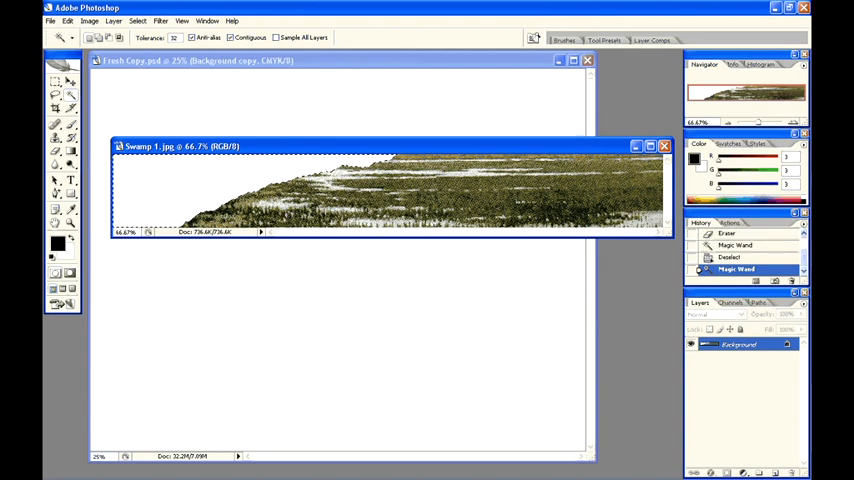
{"action": "left_click", "coordinate": [138, 20]}
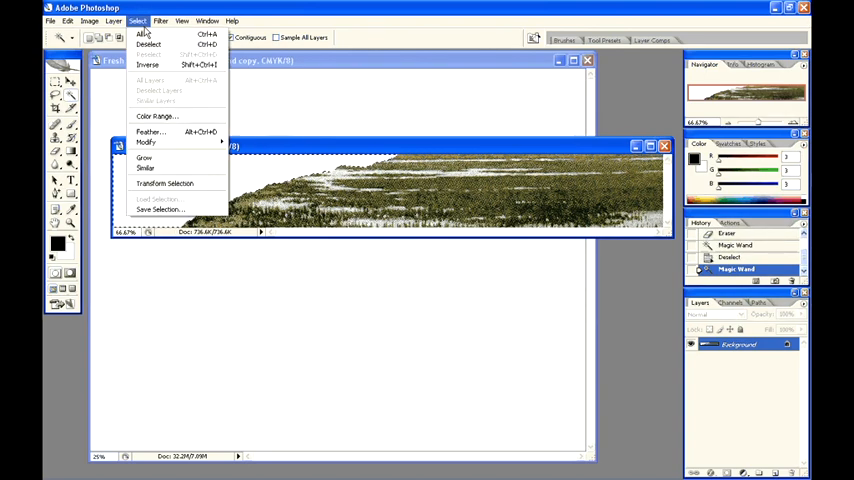
{"action": "left_click", "coordinate": [148, 64]}
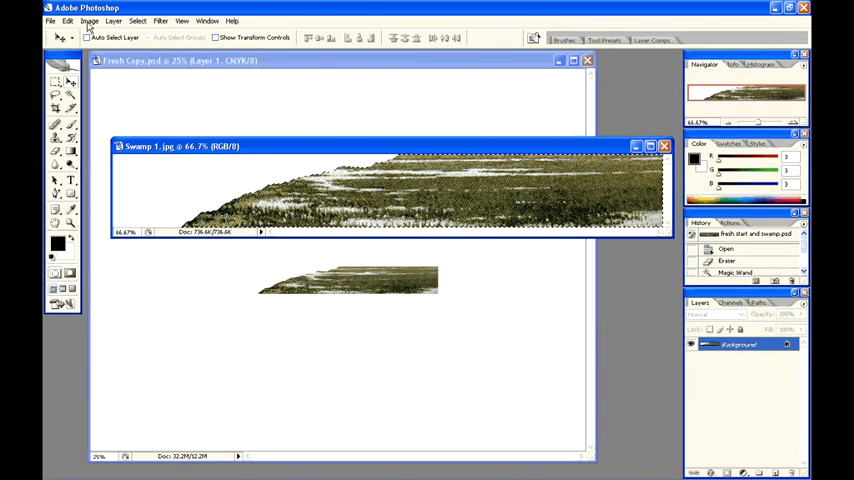
Flip the Swamp 1 canvas horizontally via Image > Rotate Canvas
{"action": "left_click", "coordinate": [88, 20]}
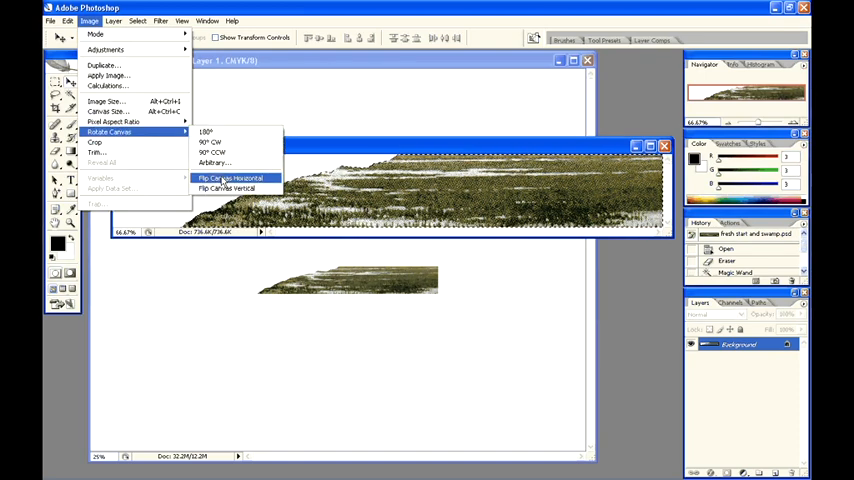
{"action": "left_click", "coordinate": [230, 178]}
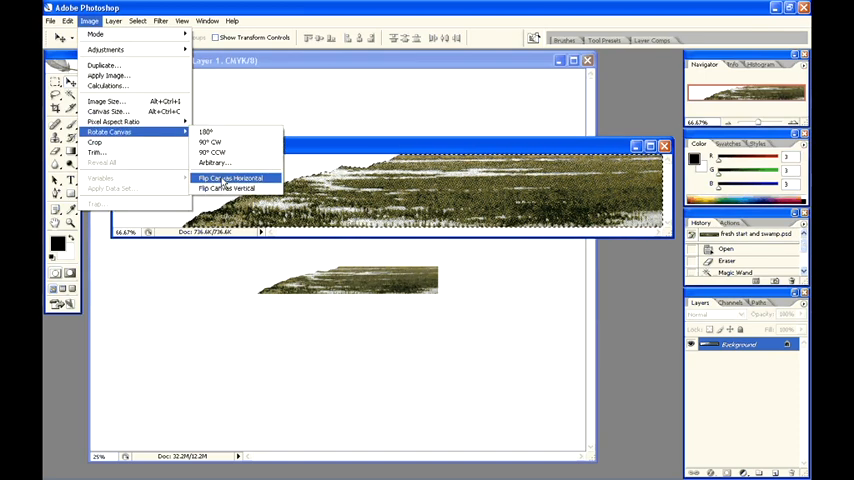
{"action": "left_click", "coordinate": [230, 178]}
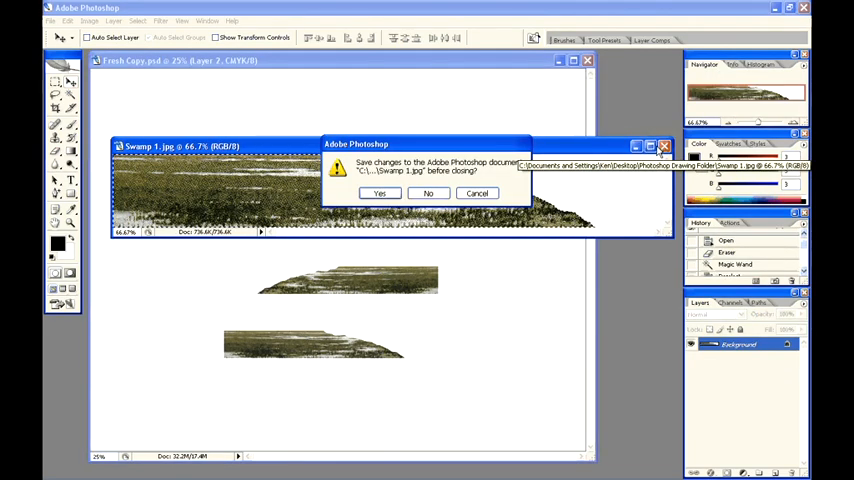
Close Swamp 1 unsaved, duplicate Layer 2 and slide the copy left to lengthen the strip
{"action": "left_click", "coordinate": [428, 192]}
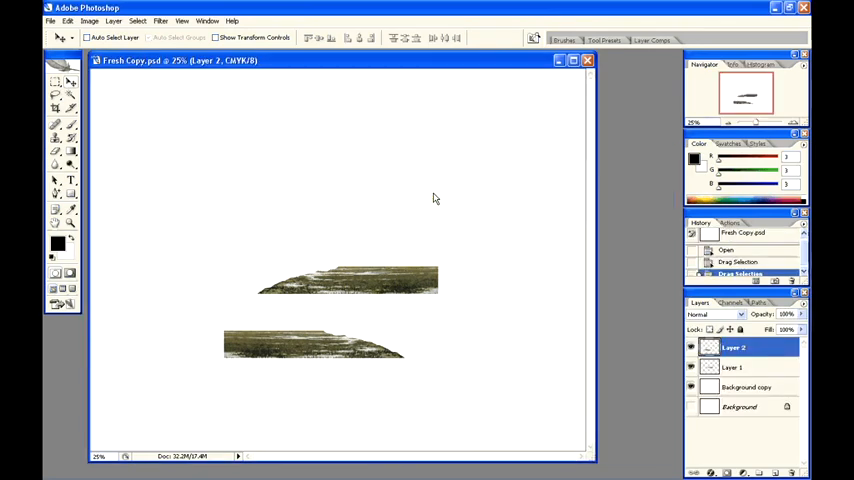
{"action": "mouse_move", "coordinate": [186, 124]}
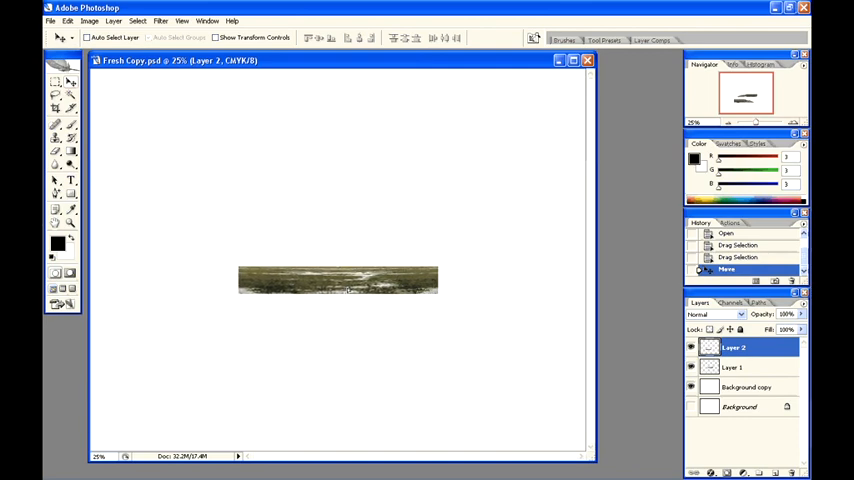
{"action": "right_click", "coordinate": [734, 348]}
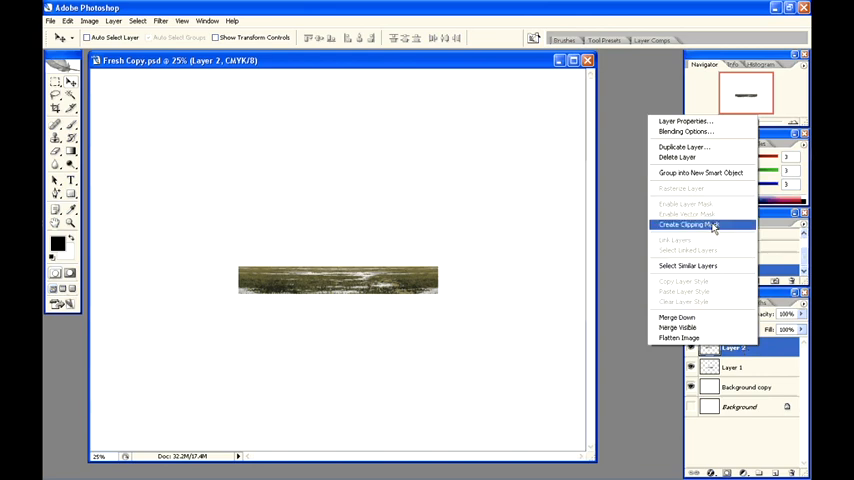
{"action": "mouse_move", "coordinate": [704, 148]}
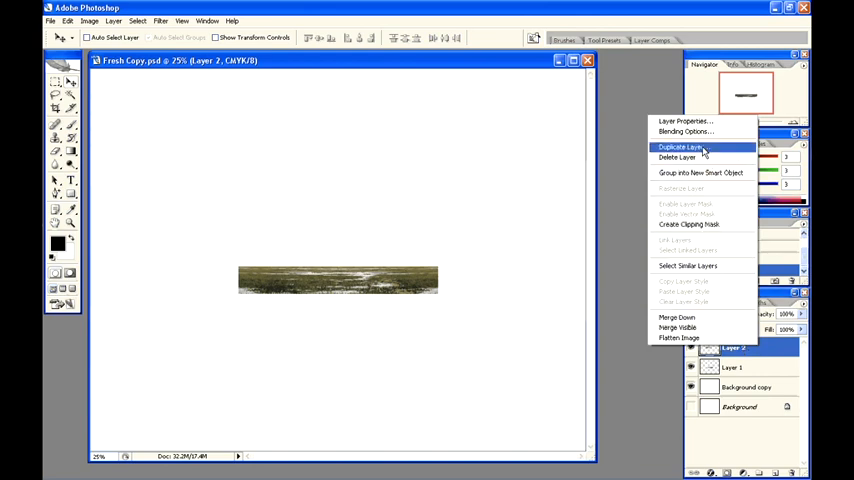
{"action": "left_click", "coordinate": [680, 148]}
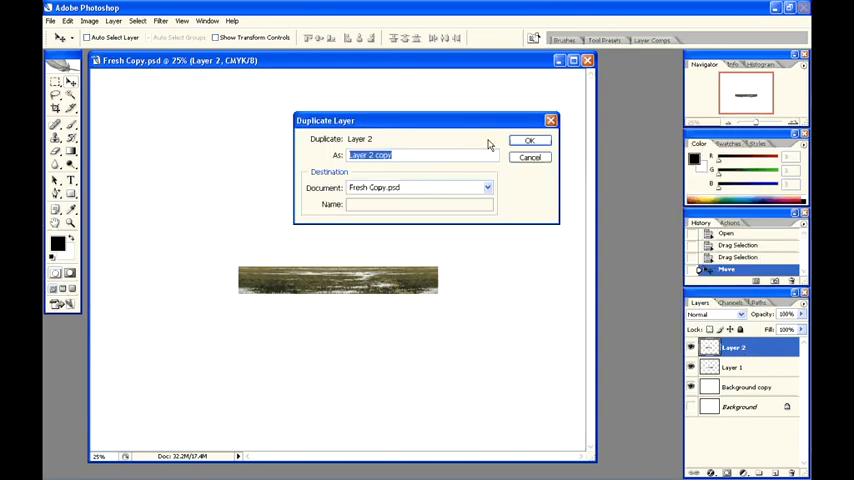
{"action": "left_click", "coordinate": [528, 140]}
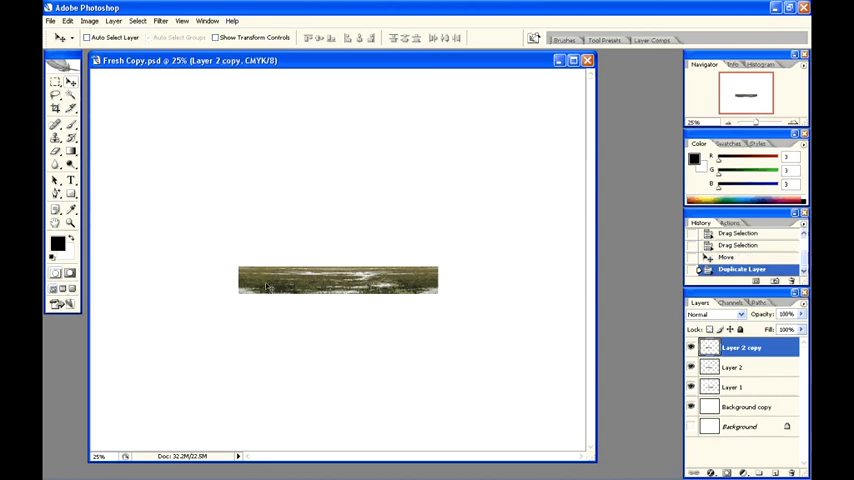
{"action": "left_click_drag", "start_coordinate": [336, 280], "coordinate": [240, 296]}
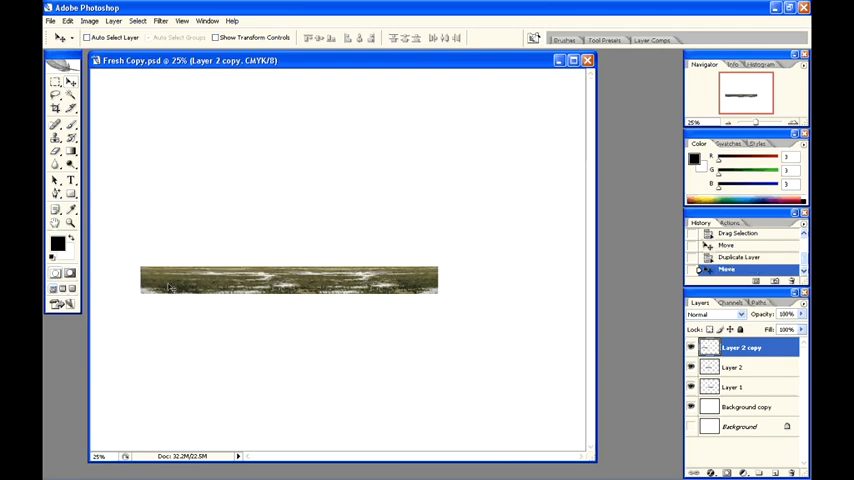
Duplicate the copied strip layer and Layer 1 to widen the swamp strip further
{"action": "right_click", "coordinate": [742, 348]}
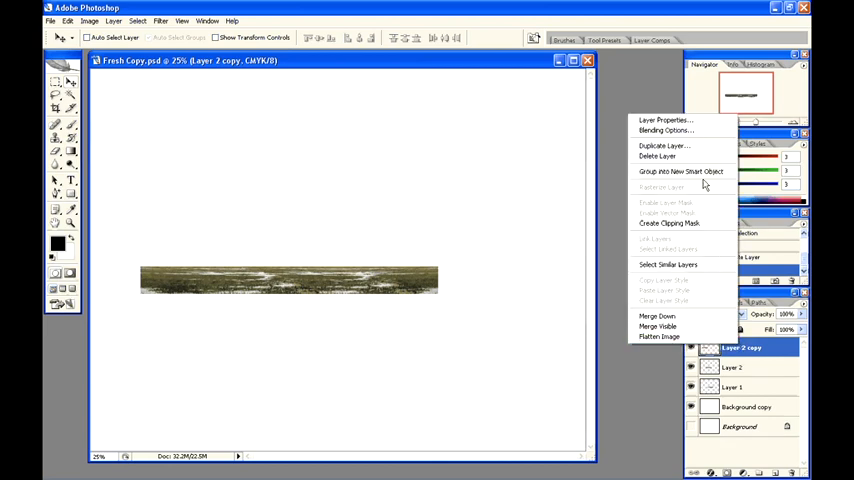
{"action": "left_click", "coordinate": [666, 144]}
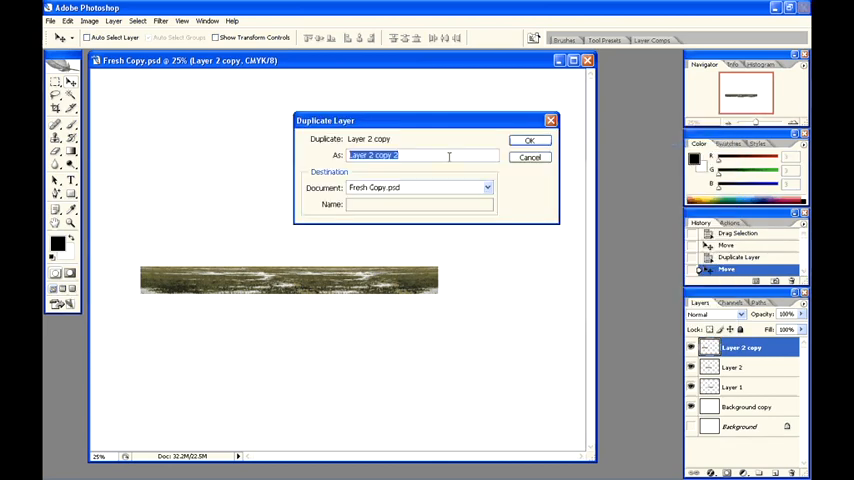
{"action": "left_click", "coordinate": [530, 140]}
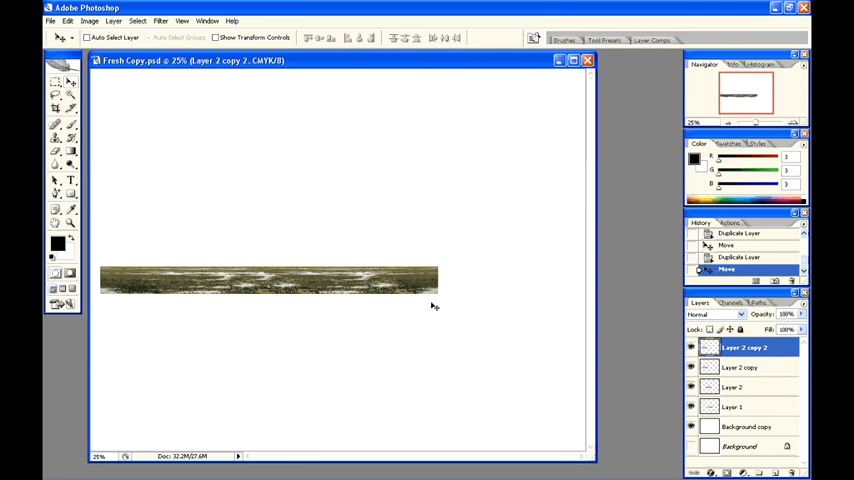
{"action": "mouse_move", "coordinate": [732, 410]}
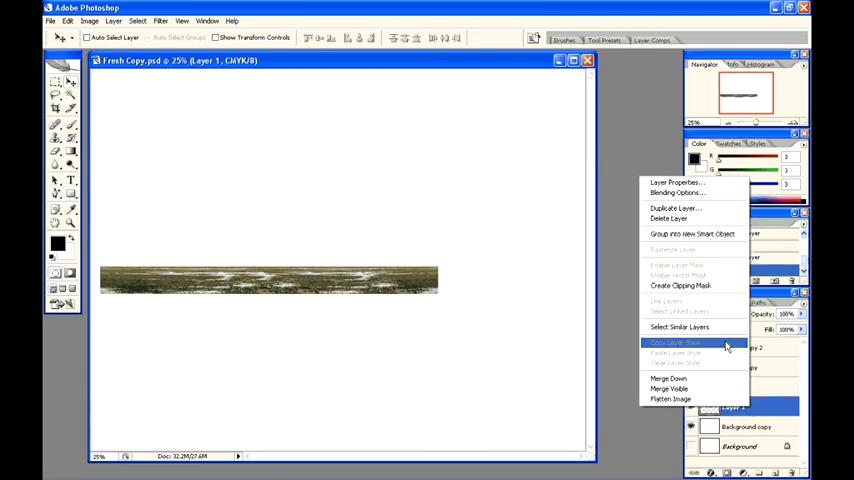
{"action": "left_click", "coordinate": [676, 208]}
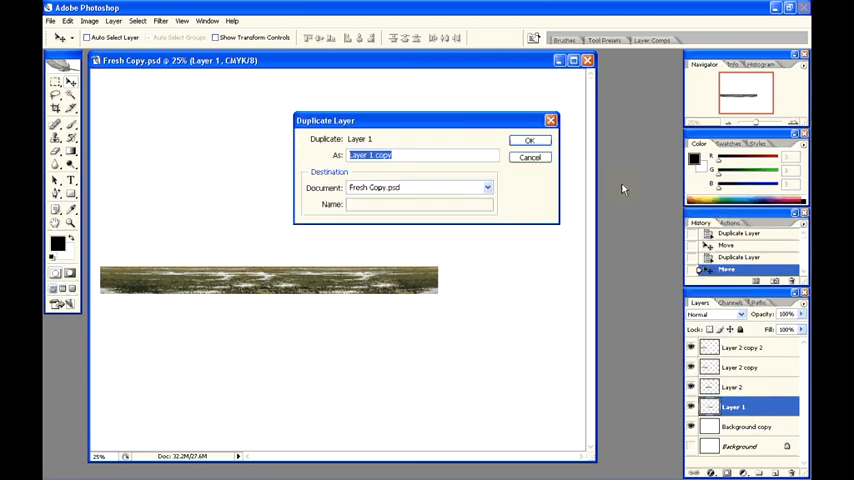
{"action": "left_click", "coordinate": [528, 140]}
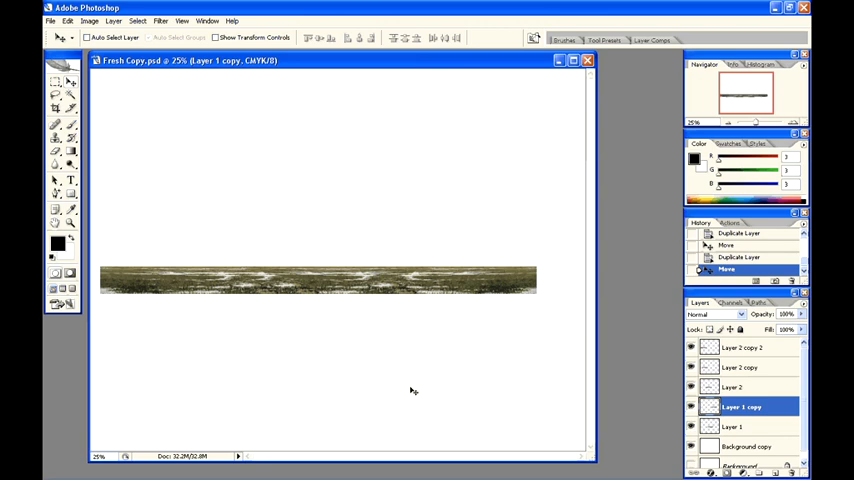
Convert the swamp strip to Grayscale via Image > Mode
{"action": "left_click", "coordinate": [90, 20]}
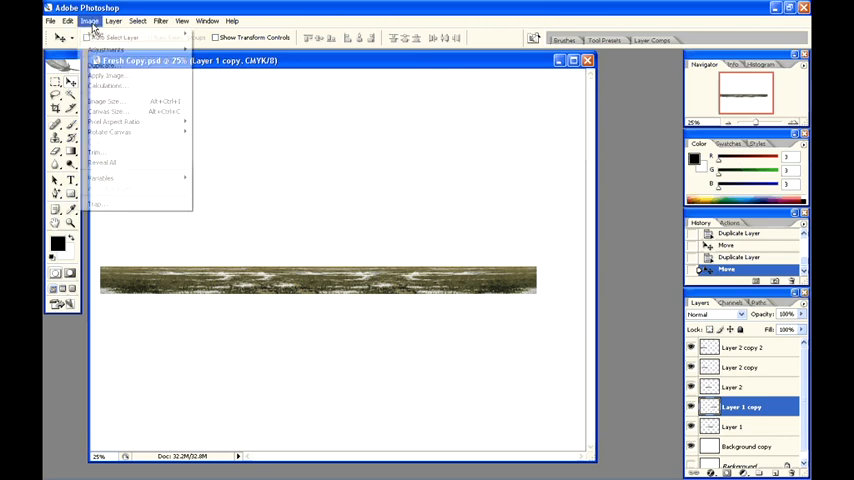
{"action": "left_click", "coordinate": [96, 32]}
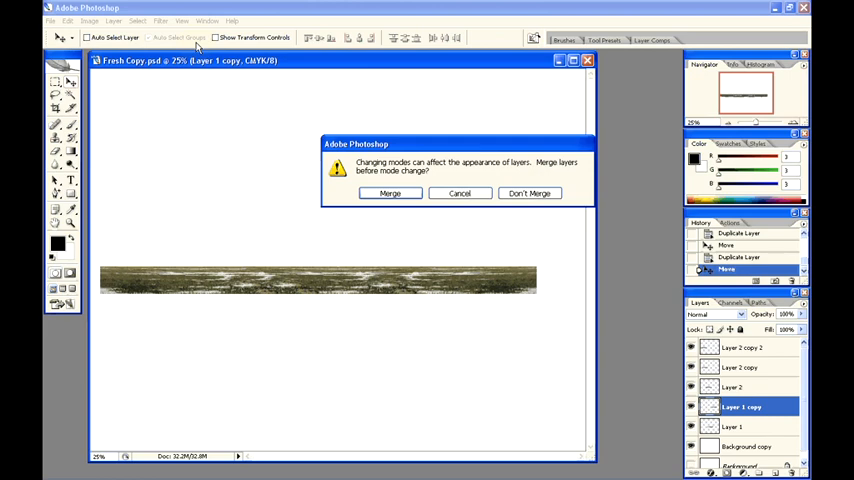
{"action": "mouse_move", "coordinate": [284, 144]}
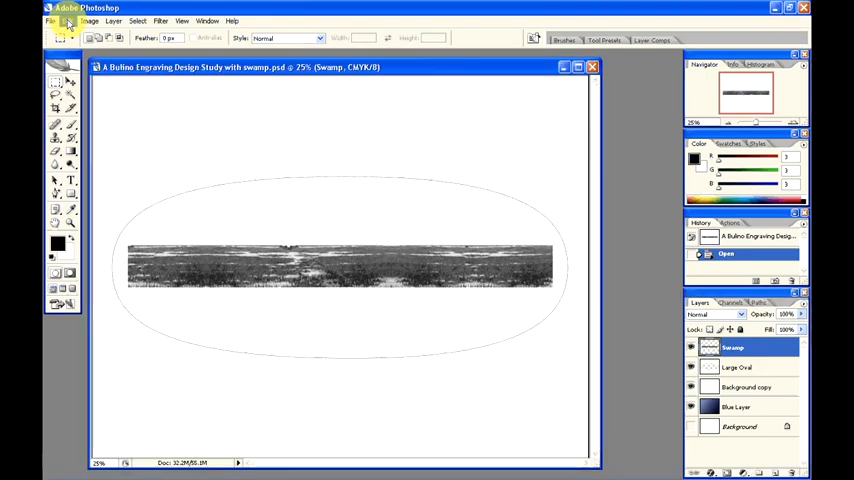
Free Transform the swamp strip wider to the right, apply it, and nudge the strip down toward the oval's bottom
{"action": "left_click", "coordinate": [90, 20]}
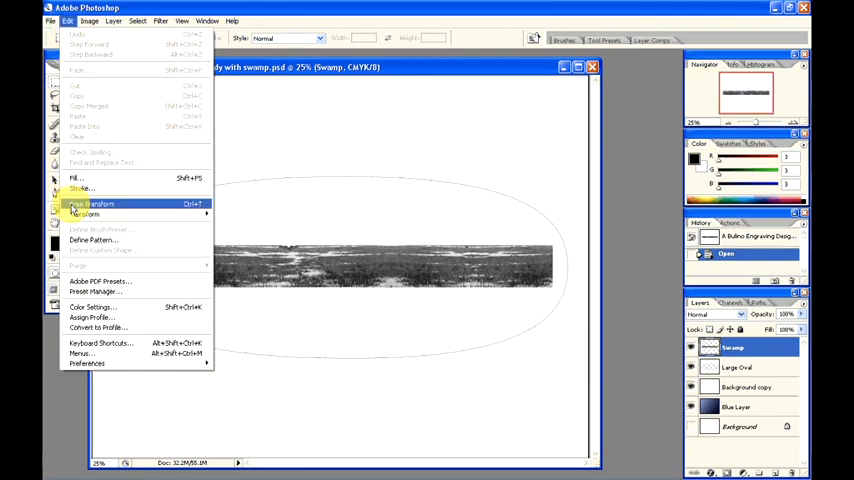
{"action": "left_click", "coordinate": [88, 204]}
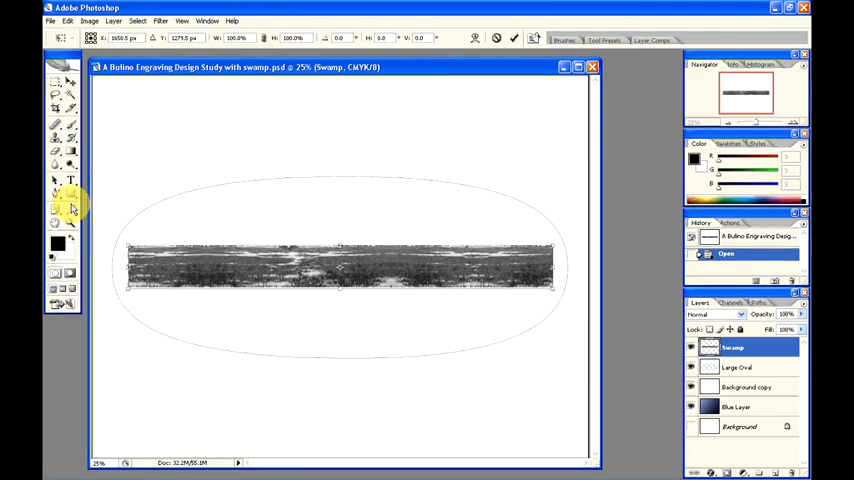
{"action": "mouse_move", "coordinate": [56, 210]}
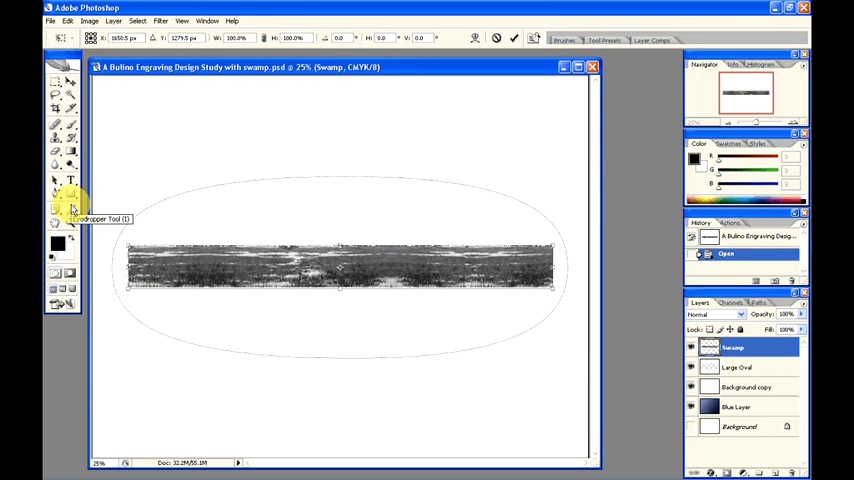
{"action": "mouse_move", "coordinate": [610, 238]}
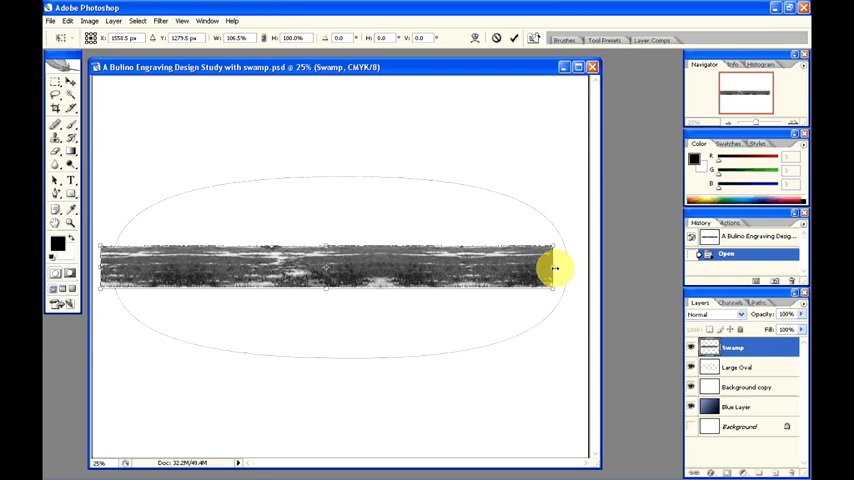
{"action": "left_click_drag", "start_coordinate": [556, 268], "coordinate": [562, 268]}
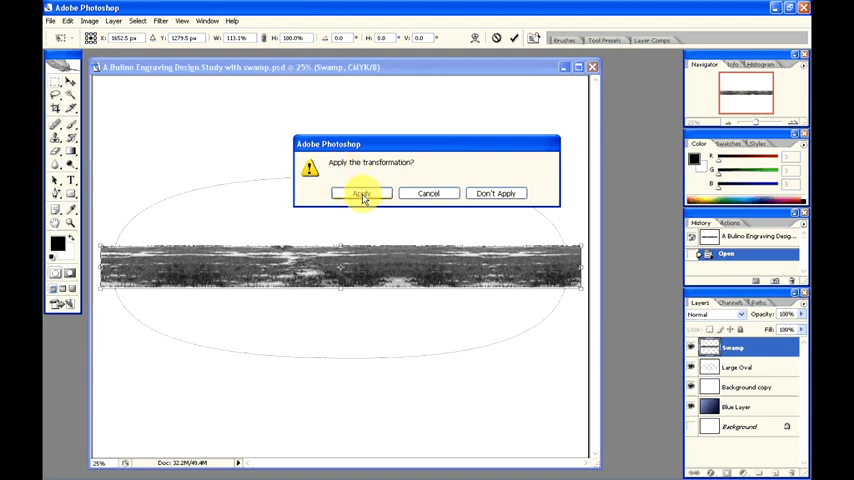
{"action": "left_click", "coordinate": [360, 192]}
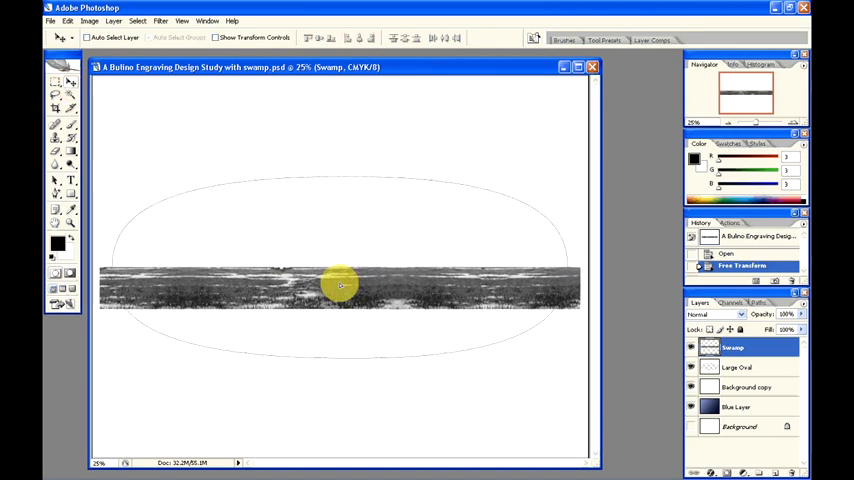
{"action": "left_click_drag", "start_coordinate": [342, 288], "coordinate": [342, 322]}
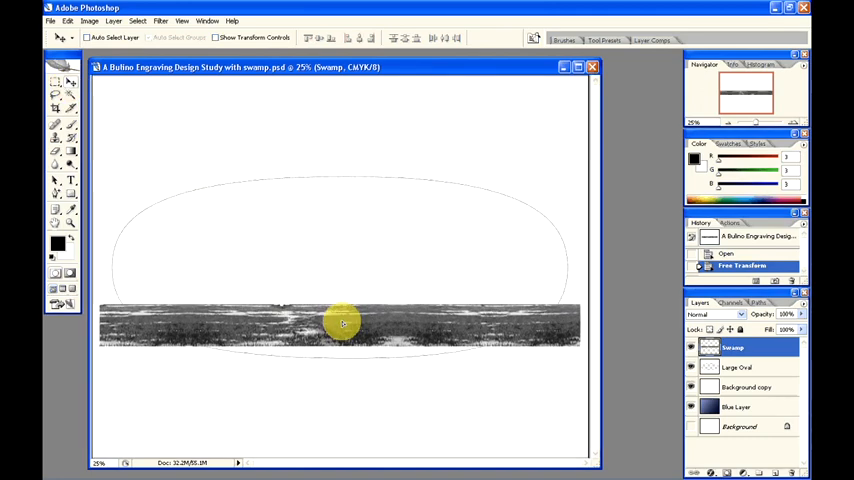